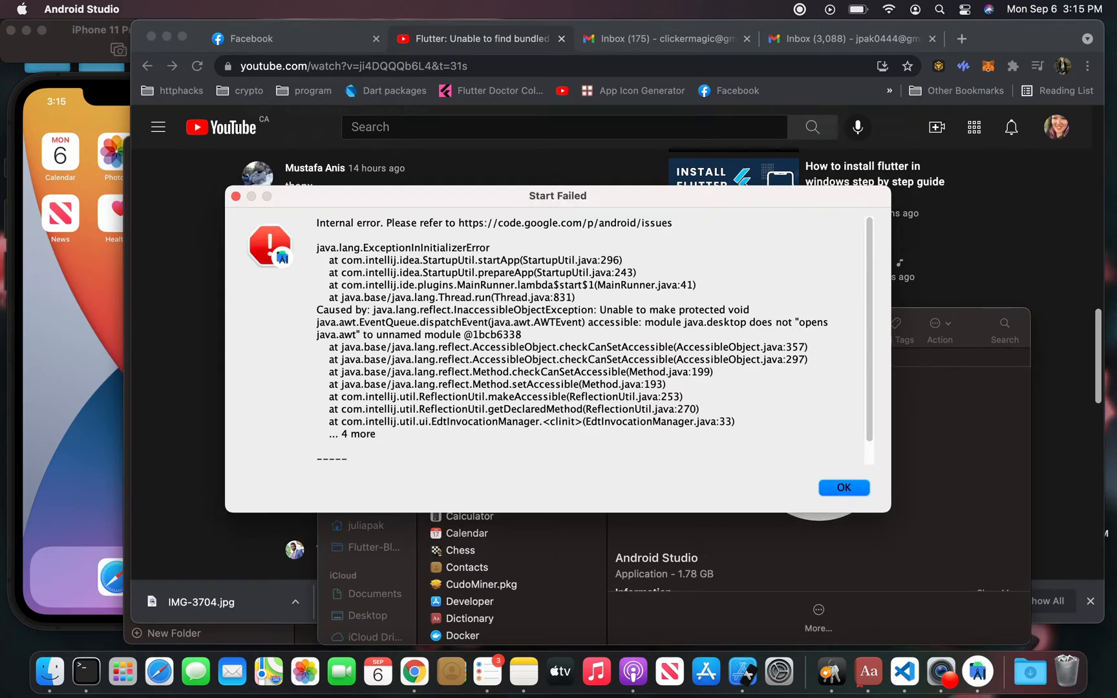
Step: Highlight part of the Start Failed error text and dismiss the dialog with OK
{"action": "left_click_drag", "start_coordinate": [385, 322], "coordinate": [470, 349]}
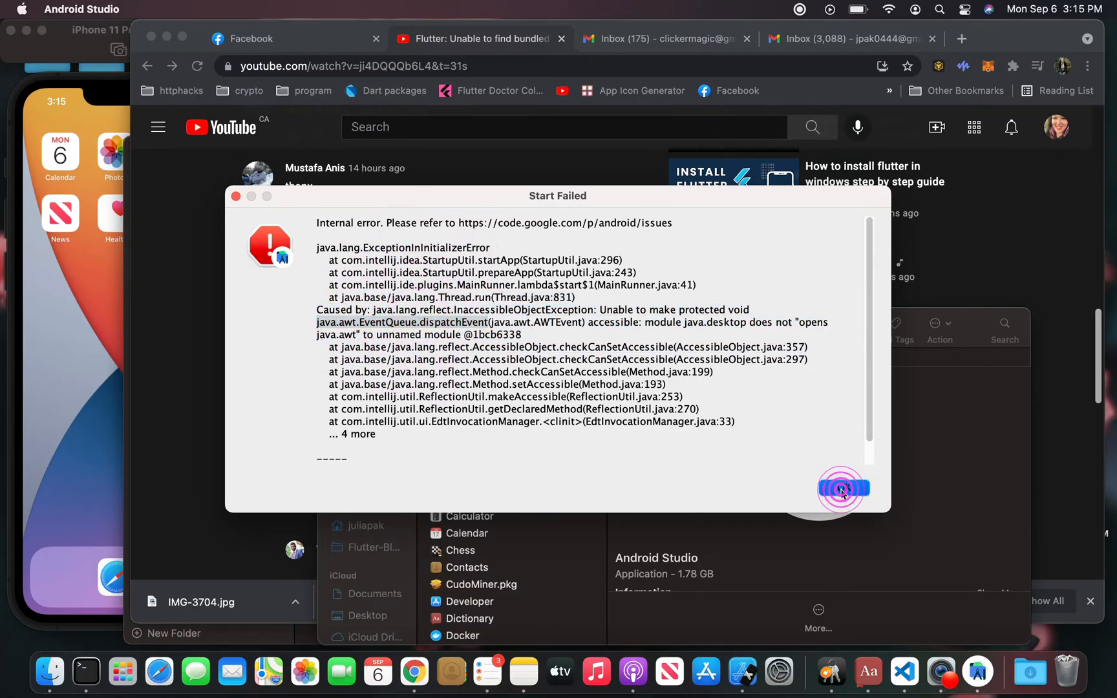
{"action": "left_click", "coordinate": [841, 488]}
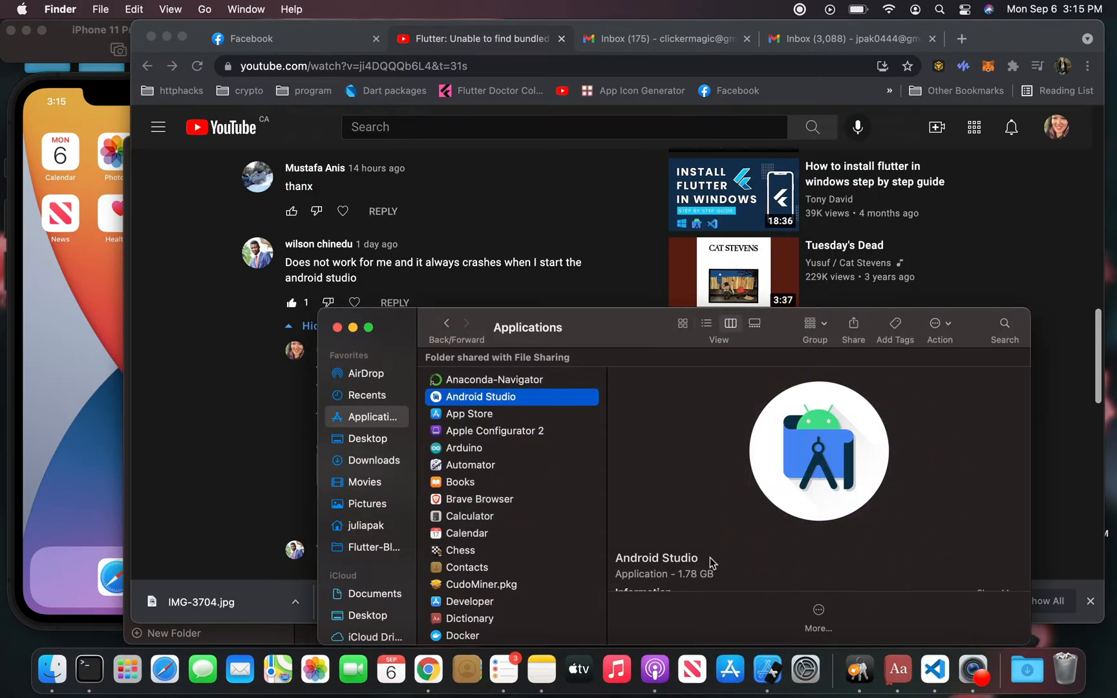
{"action": "mouse_move", "coordinate": [240, 669]}
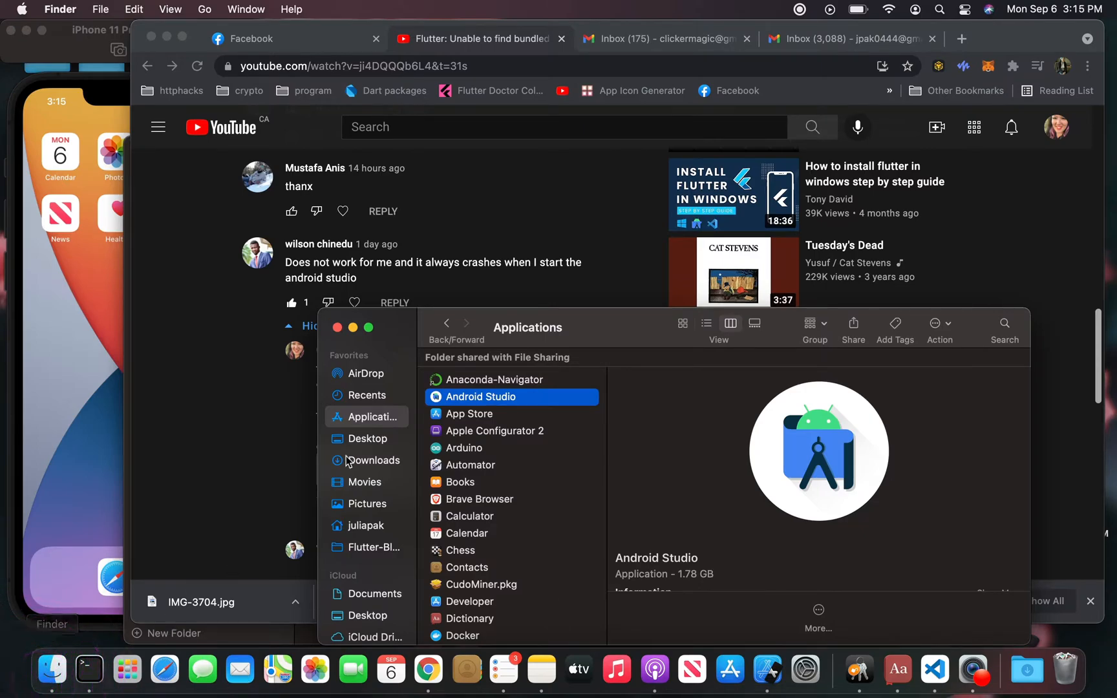
Step: Select the hidden .zshrc file in the juliapak home folder
{"action": "left_click", "coordinate": [366, 525]}
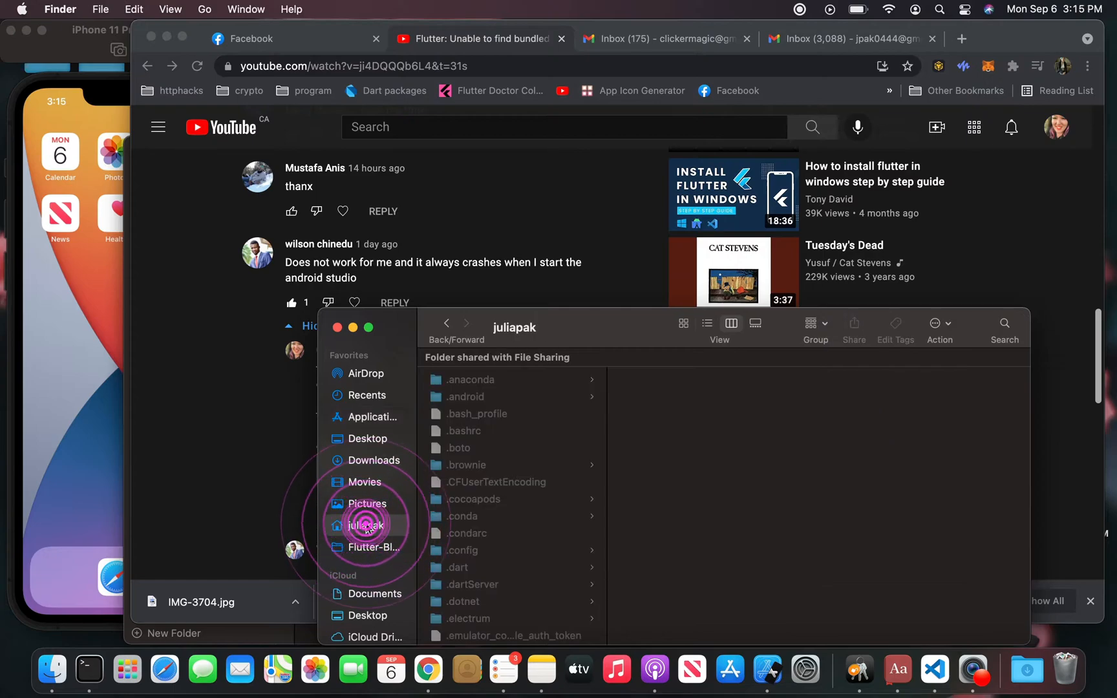
{"action": "scroll", "scroll_direction": "down", "scroll_amount": 3}
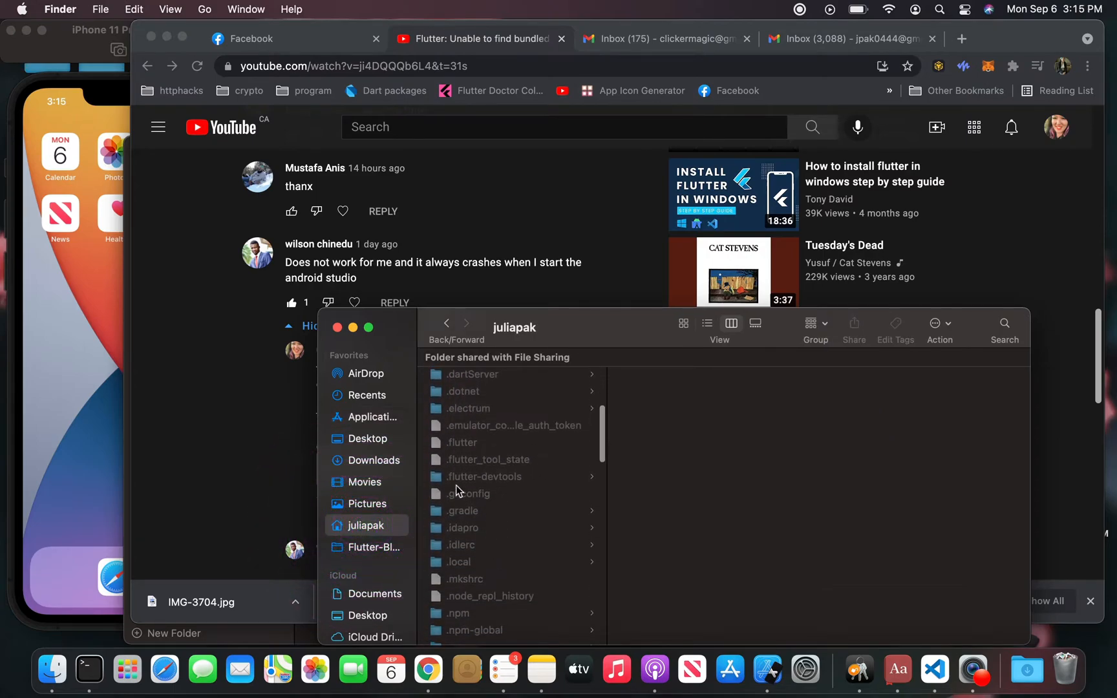
{"action": "scroll", "scroll_direction": "down", "scroll_amount": 3}
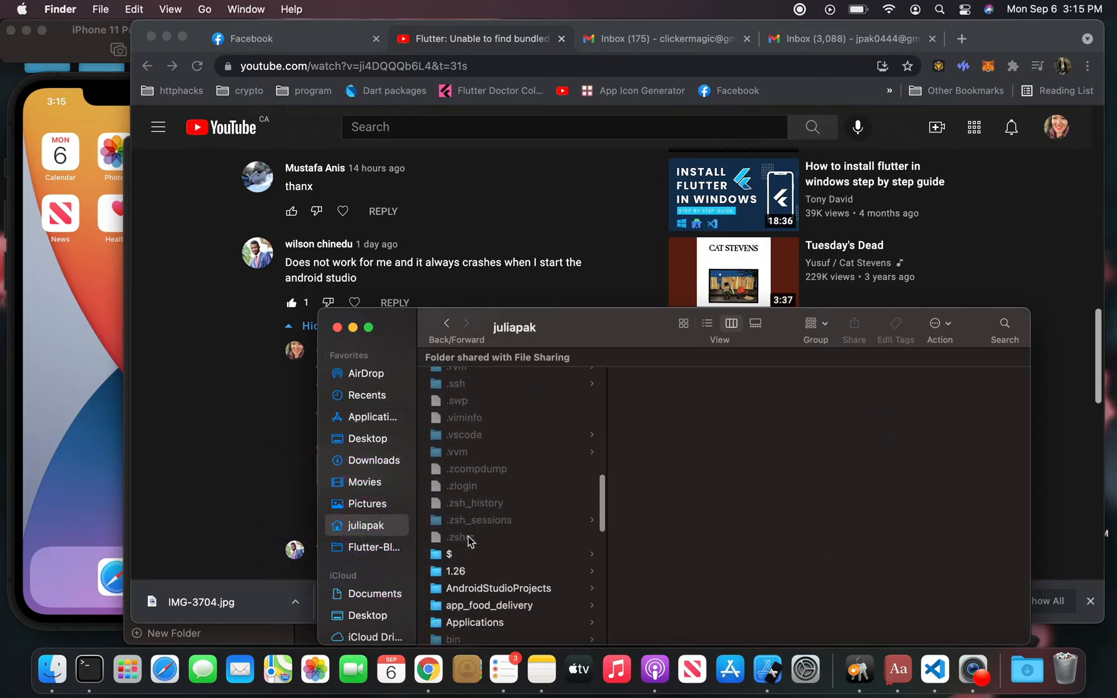
{"action": "left_click", "coordinate": [468, 537]}
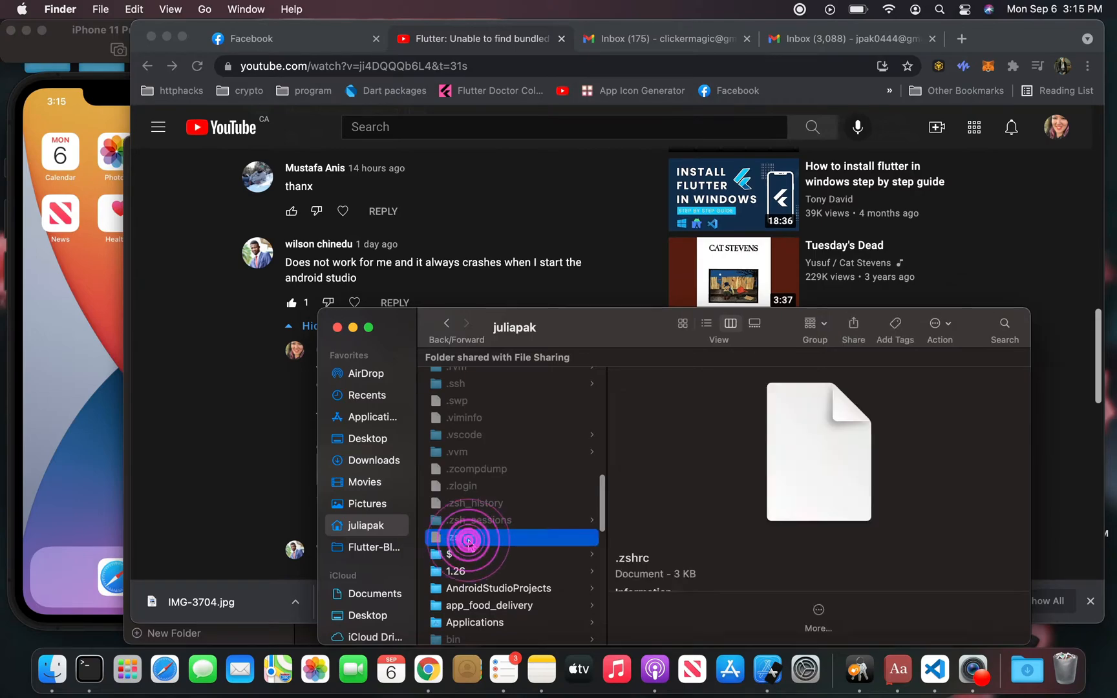
Step: Add export JAVA_HOME=$(/usr/libexec/java_home) to .zshrc in TextEdit and save it
{"action": "double_click", "coordinate": [468, 537]}
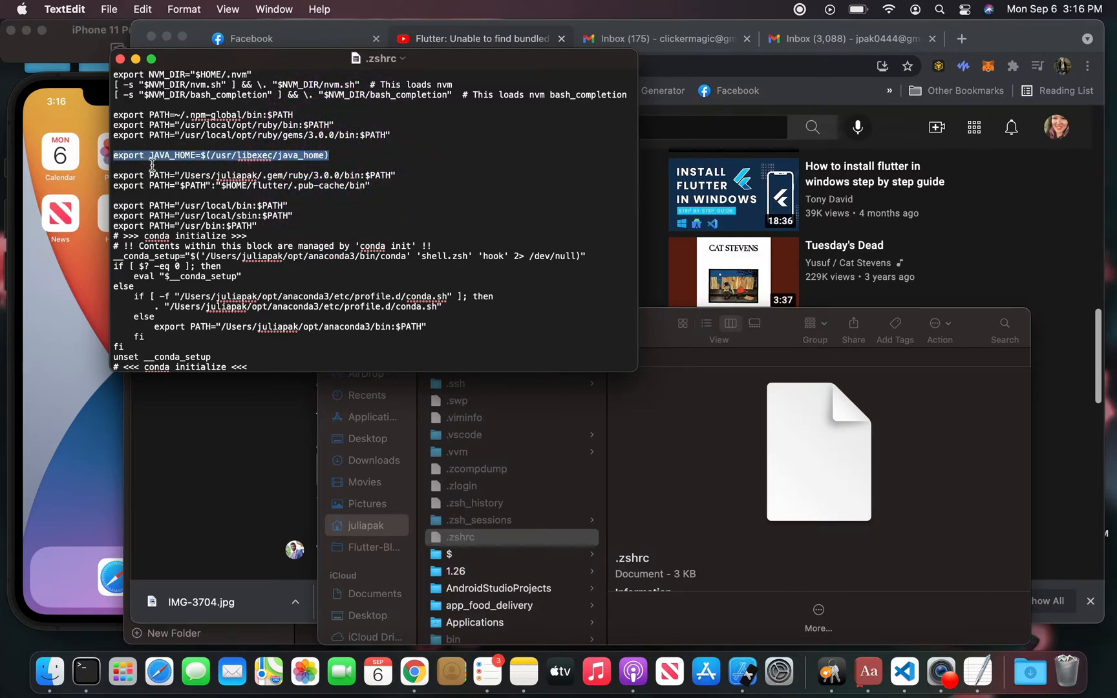
{"action": "key", "text": "cmd+s"}
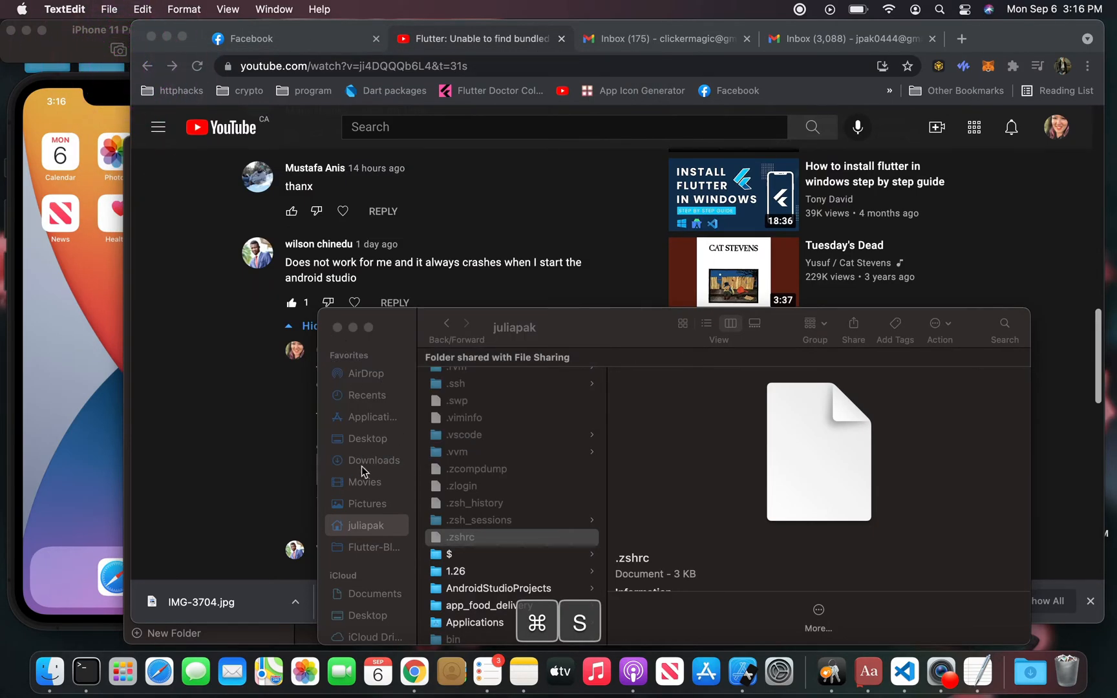
{"action": "mouse_move", "coordinate": [393, 520]}
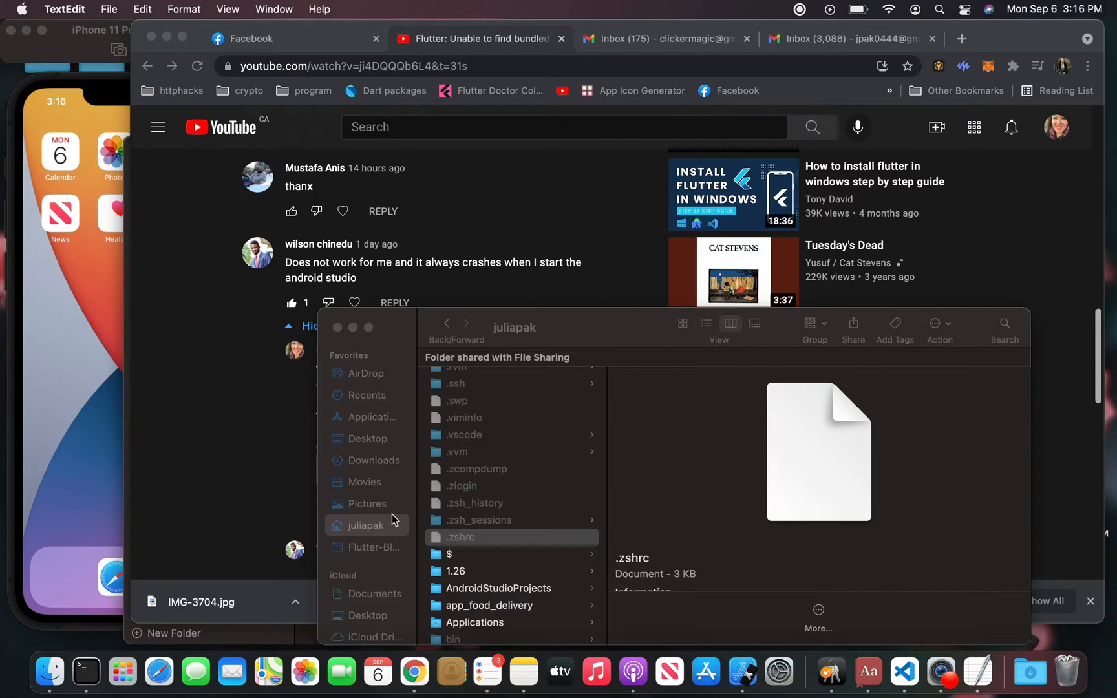
Step: Show Android Studio's package contents in Applications and bring up options for its jdk folder
{"action": "left_click", "coordinate": [461, 537]}
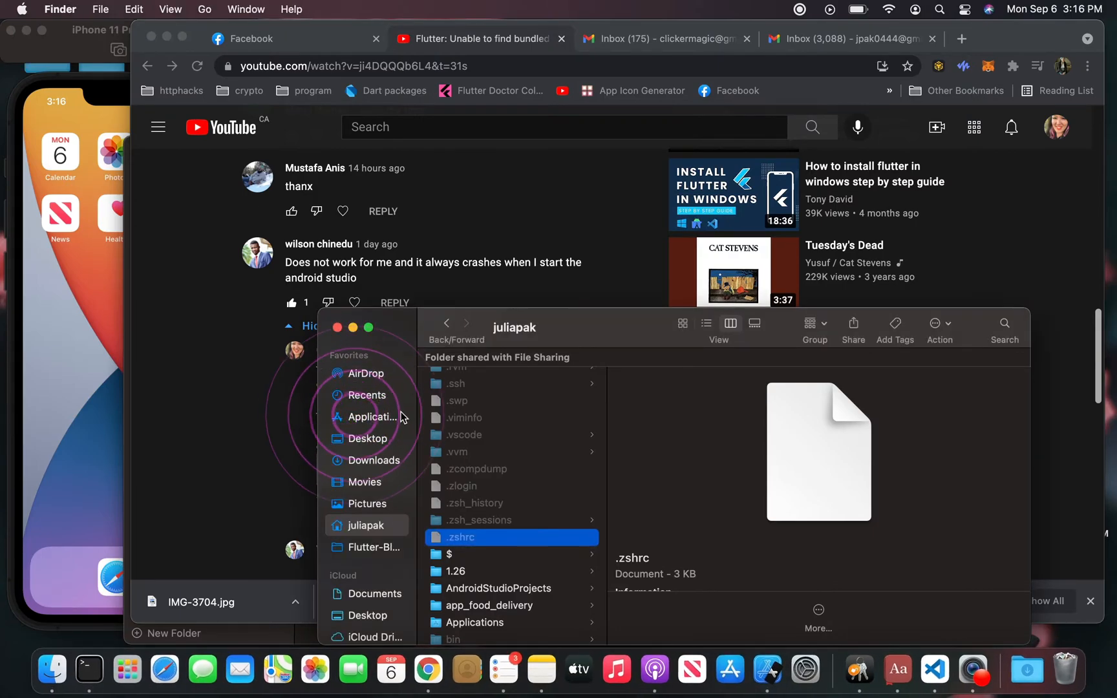
{"action": "left_click", "coordinate": [374, 417]}
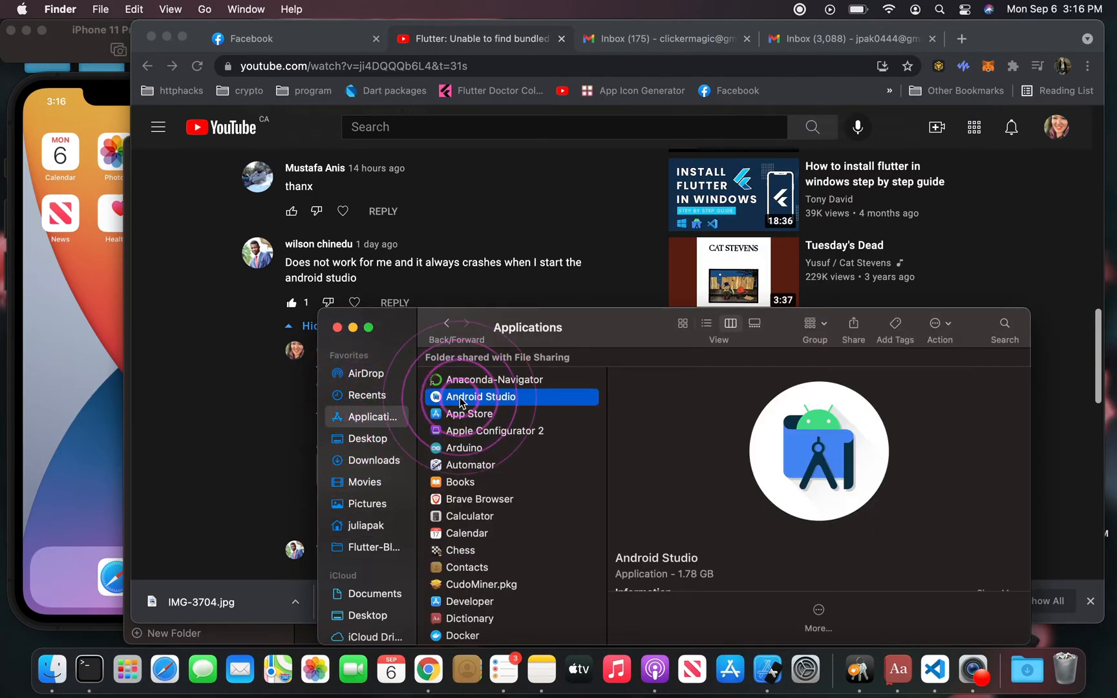
{"action": "right_click", "coordinate": [481, 396]}
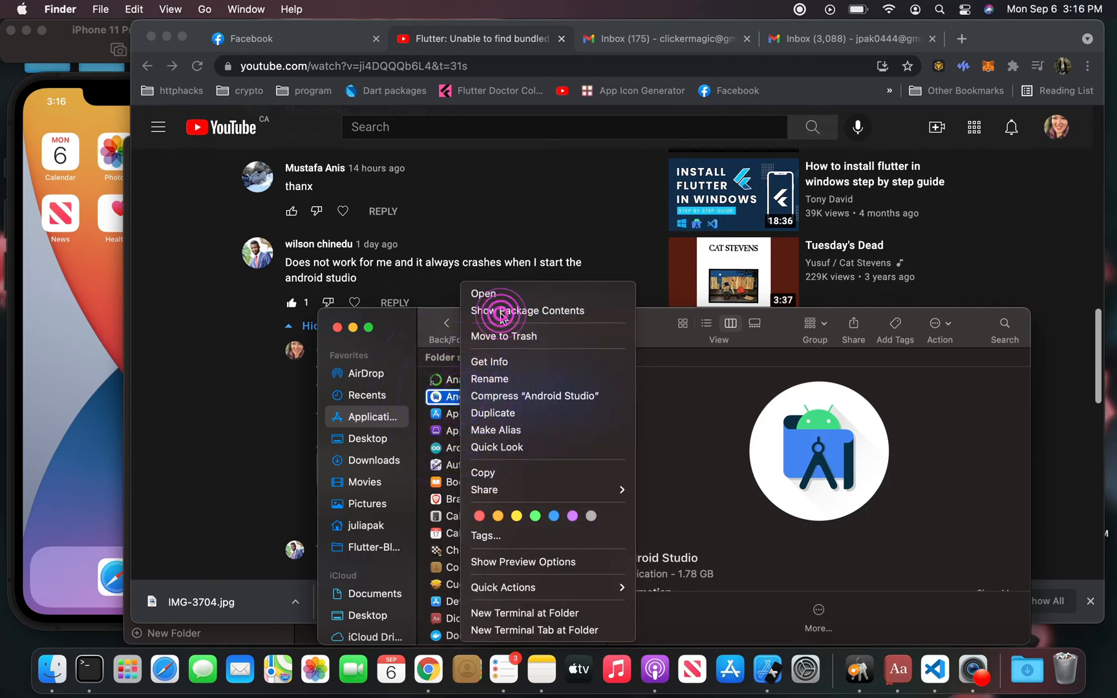
{"action": "left_click", "coordinate": [525, 310]}
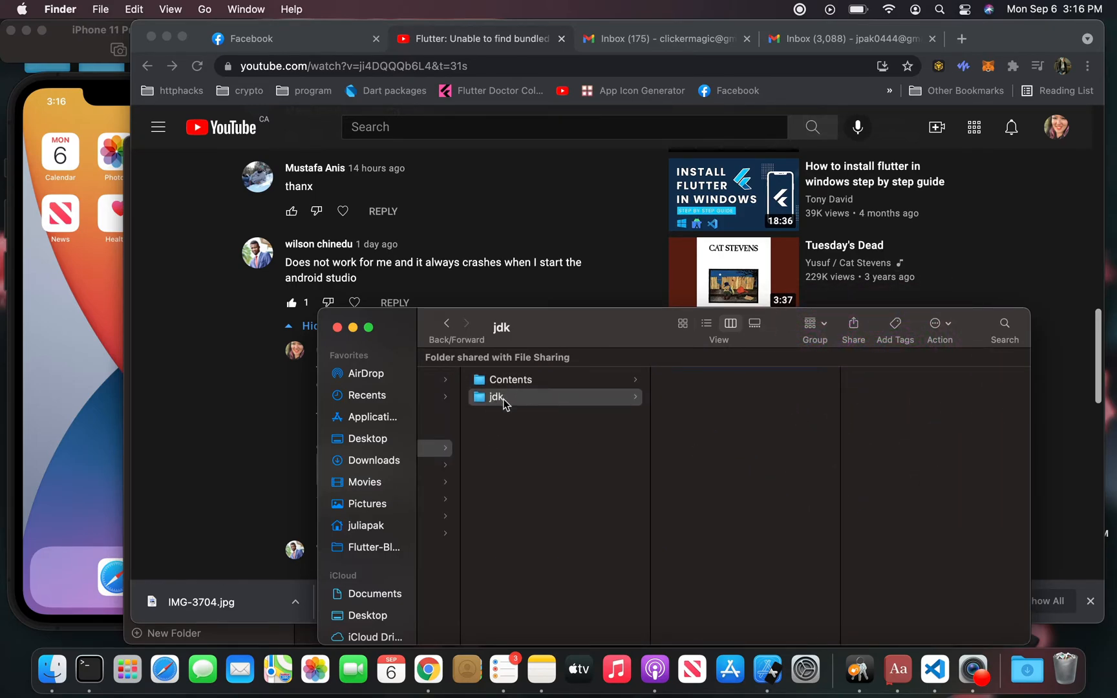
{"action": "right_click", "coordinate": [497, 397]}
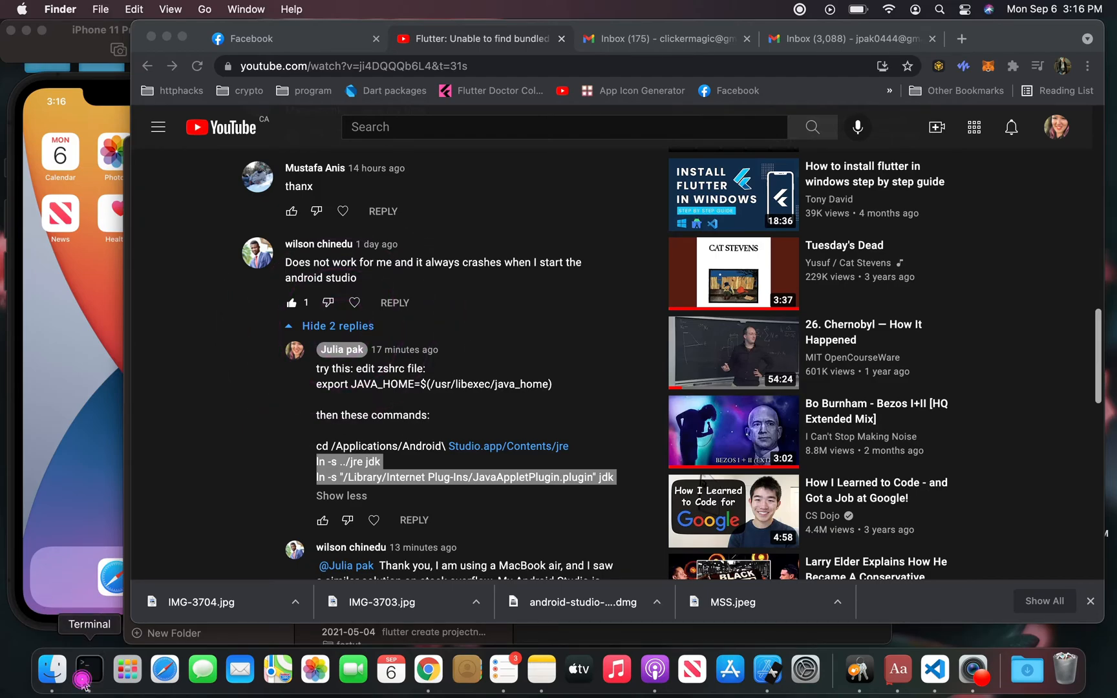
Step: Copy the cd jre command and both ln -s jdk symlink commands into Terminal
{"action": "left_click", "coordinate": [89, 668]}
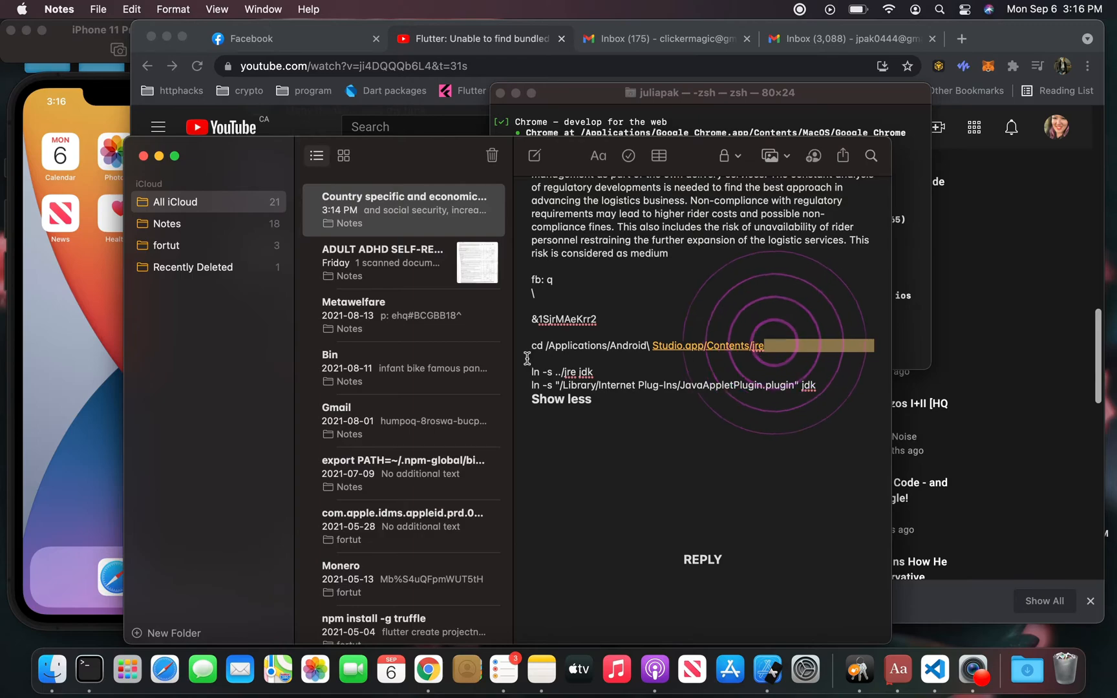
{"action": "key", "text": "cmd+c"}
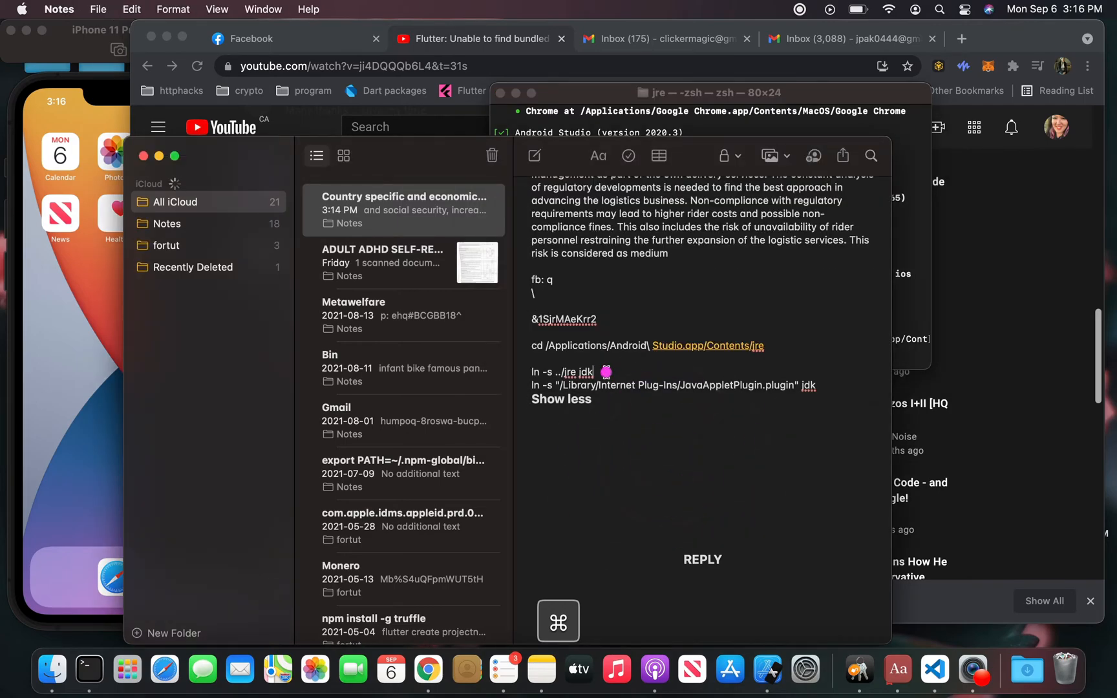
{"action": "key", "text": "cmd+c"}
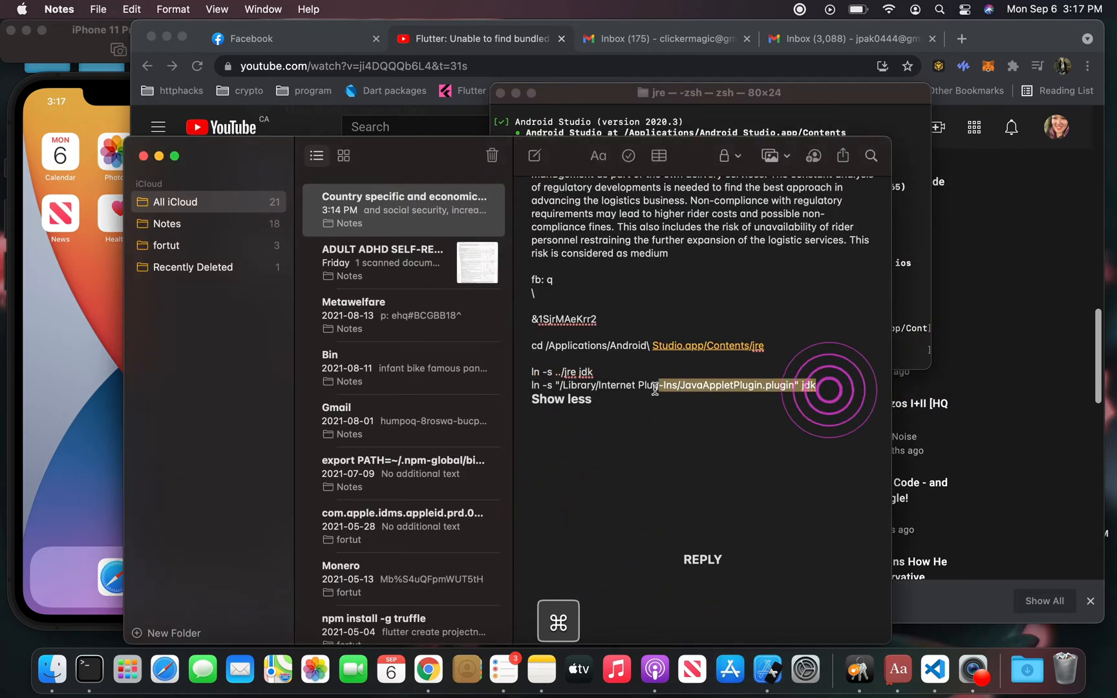
{"action": "key", "text": "cmd+c"}
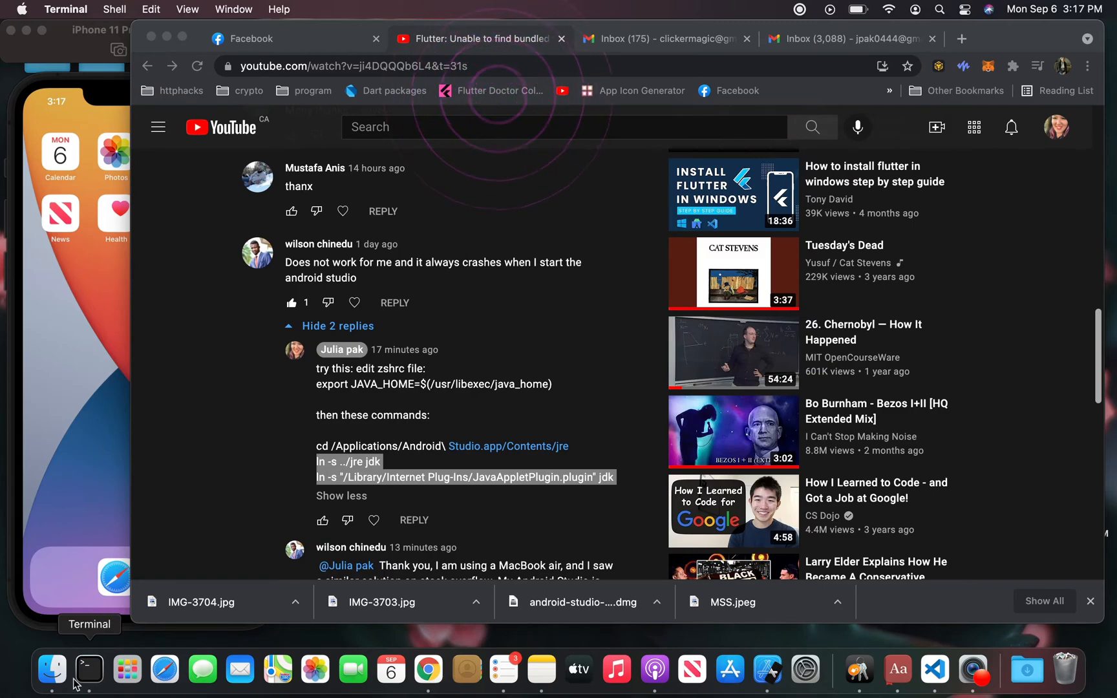
Step: Run flutter doctor in a new Terminal window, getting No issues found!
{"action": "right_click", "coordinate": [89, 668]}
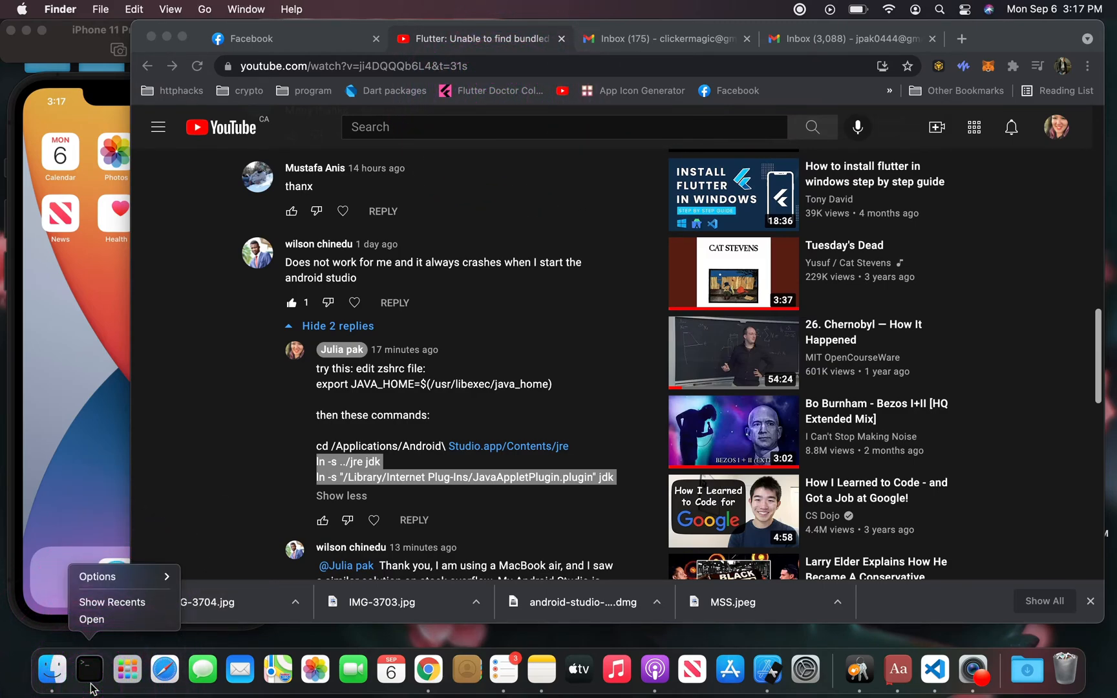
{"action": "left_click", "coordinate": [89, 668]}
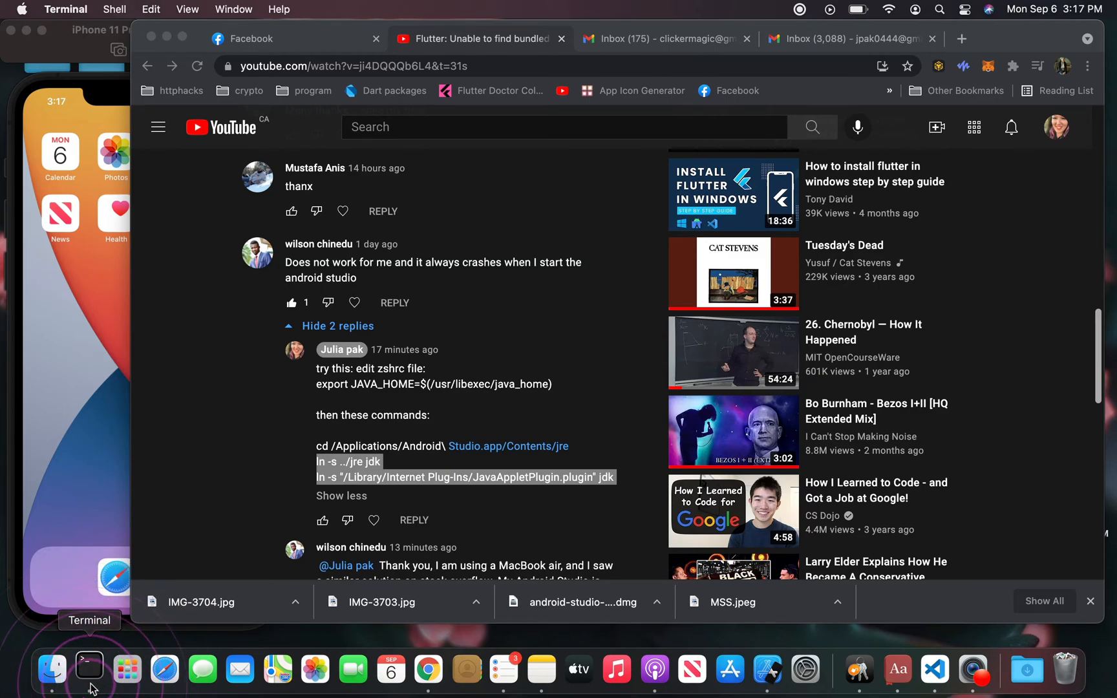
{"action": "left_click", "coordinate": [89, 669]}
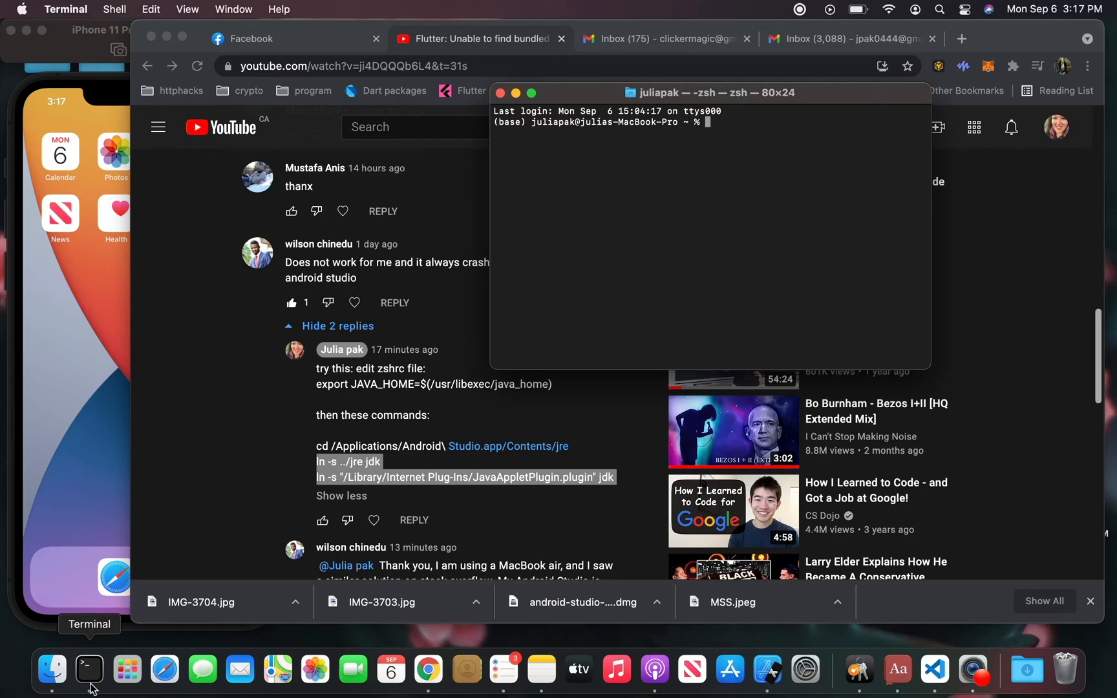
{"action": "type", "text": "flutter do"}
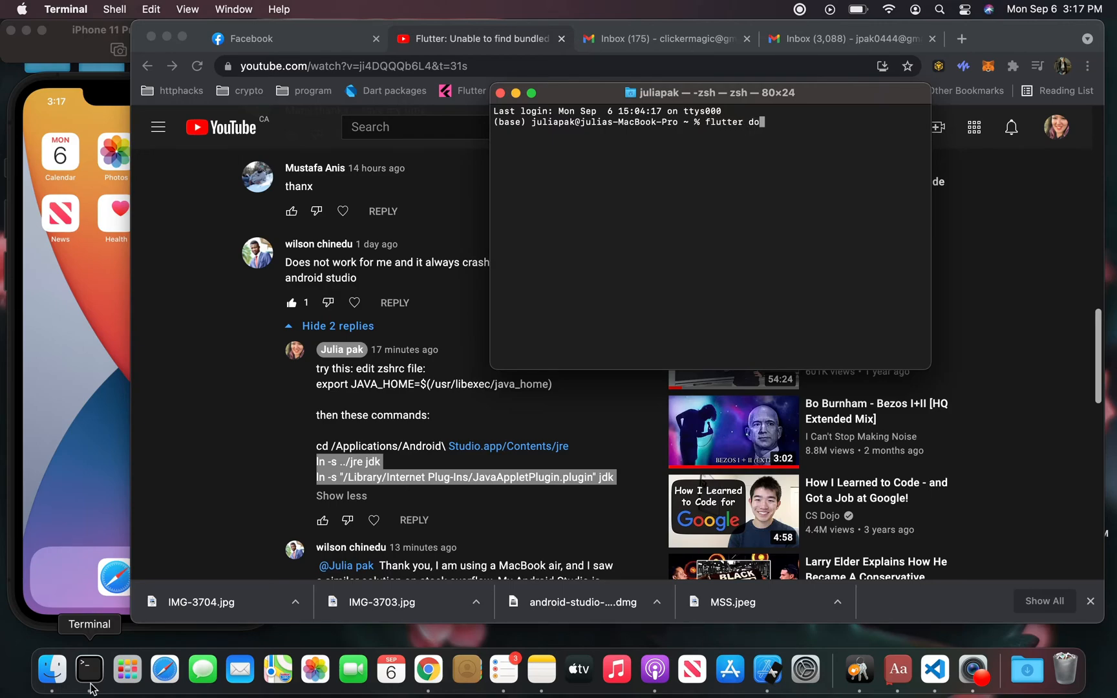
{"action": "type", "text": "cot"}
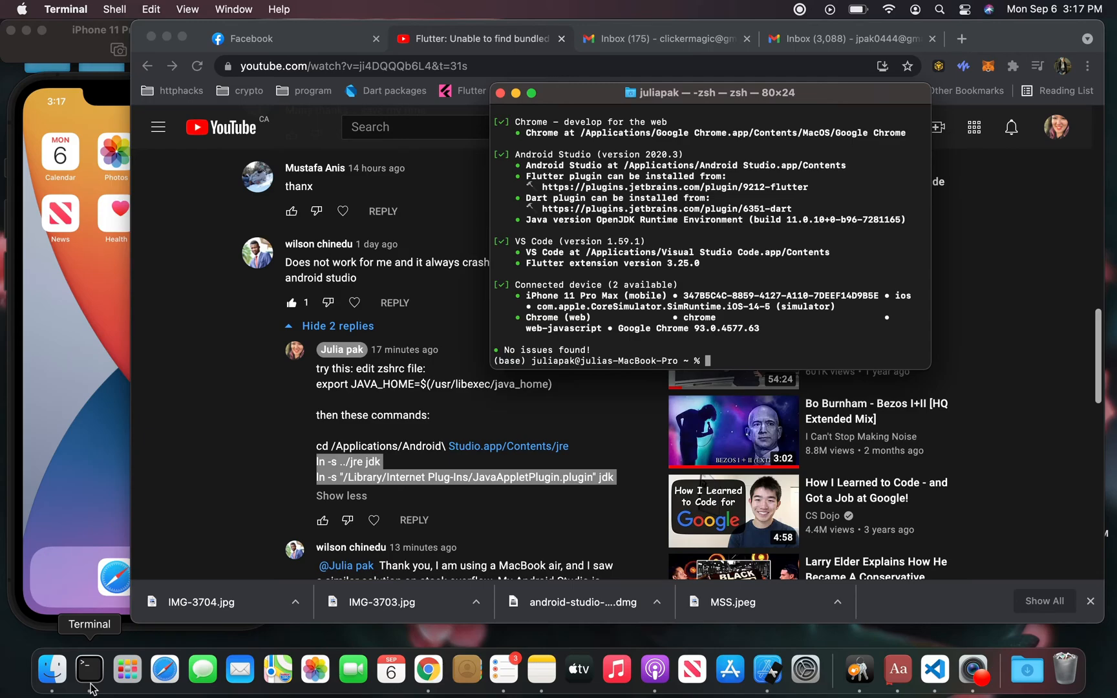
Step: Launch Android Studio from Finder's Applications folder, reaching its Arctic Fox splash screen
{"action": "left_click", "coordinate": [32, 670]}
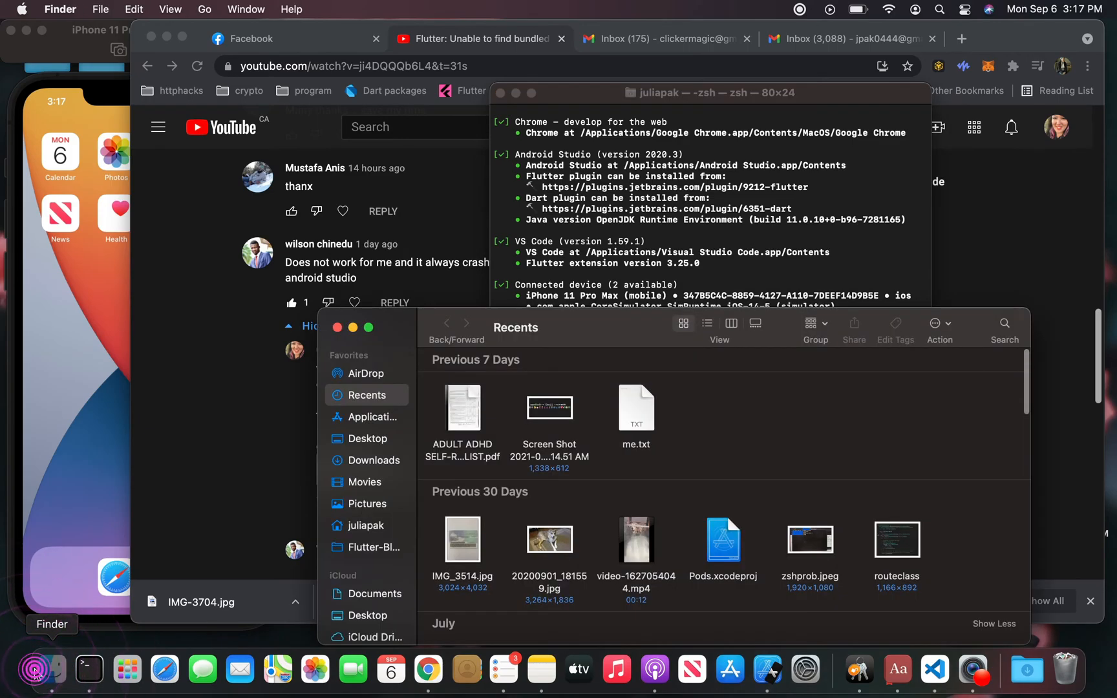
{"action": "left_click", "coordinate": [368, 438]}
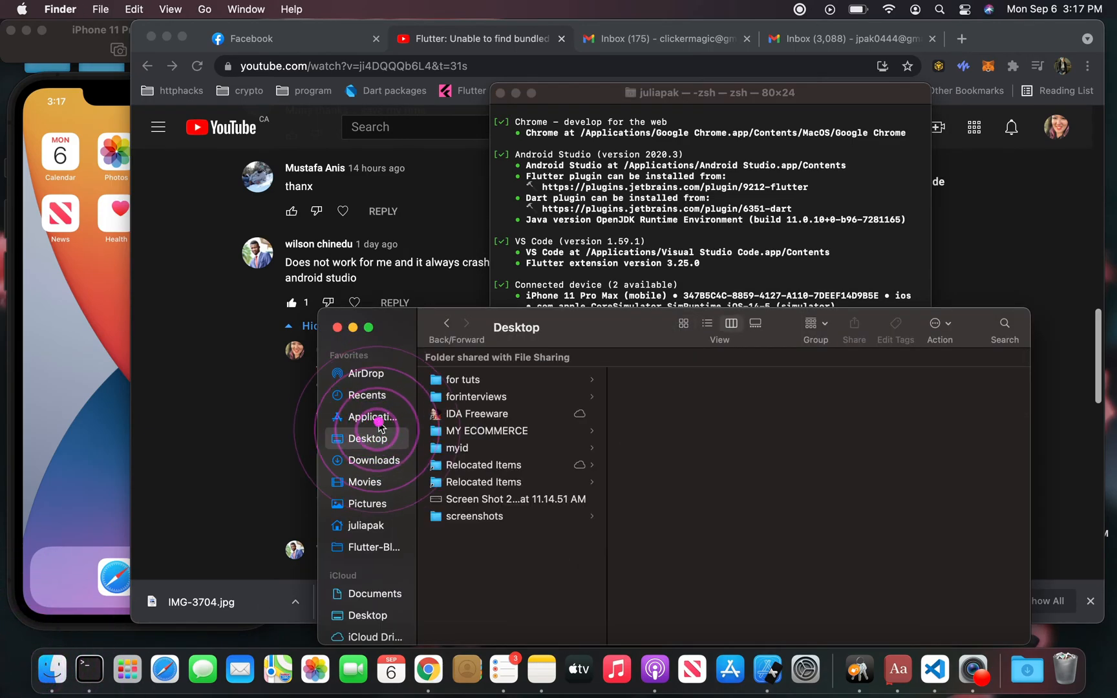
{"action": "left_click", "coordinate": [369, 417]}
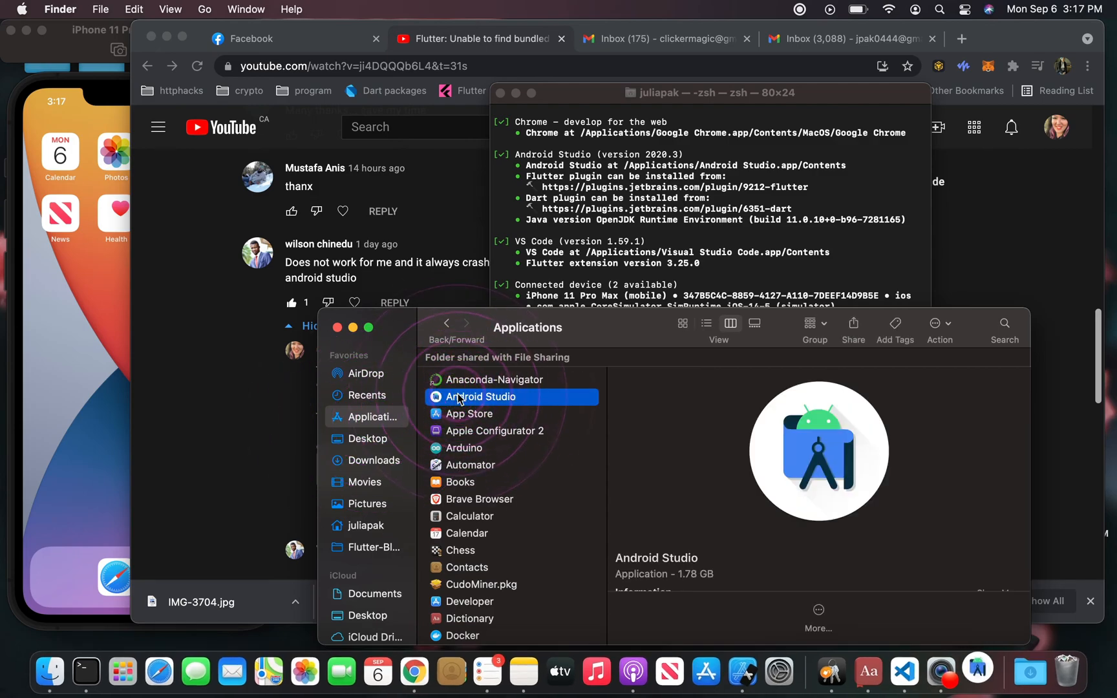
{"action": "double_click", "coordinate": [480, 397]}
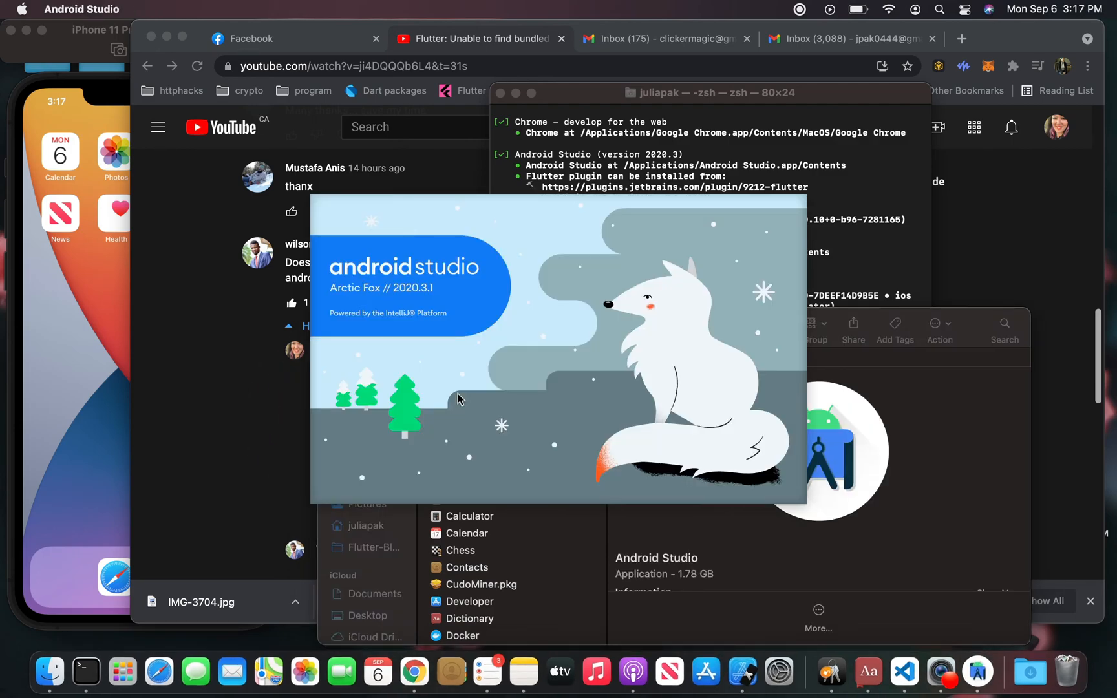